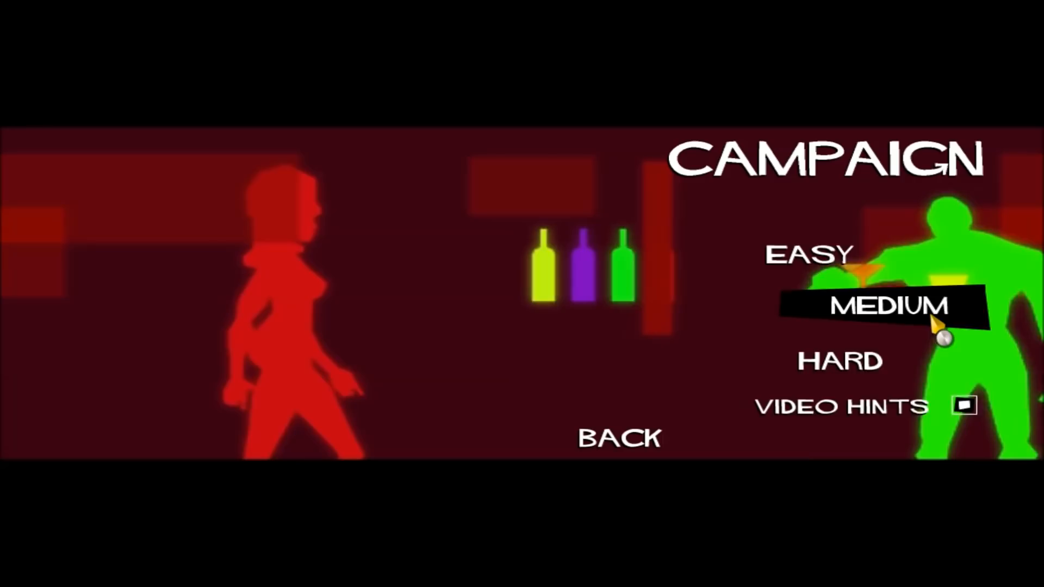
- Start the campaign on Medium difficulty to reach the genius selection screen
left_click(885, 306)
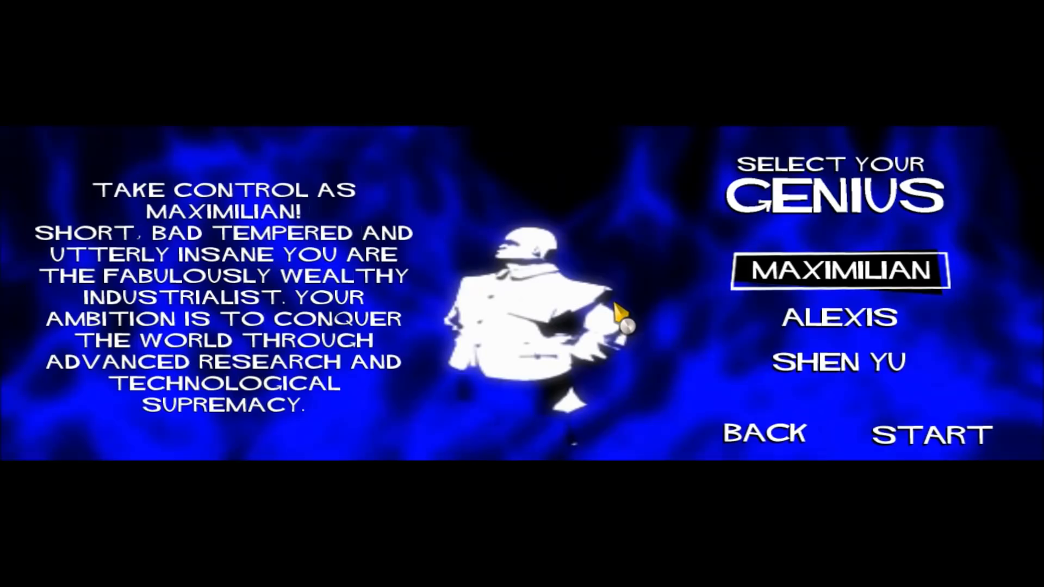
mouse_move(734, 322)
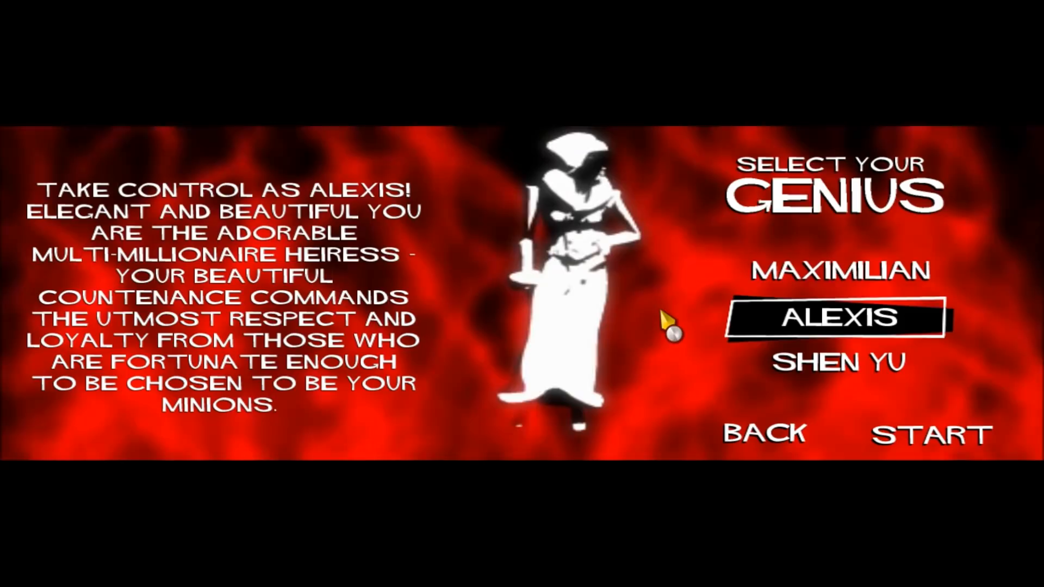
- Select Shen Yu, the mystical super-criminal, as the genius
left_click(837, 362)
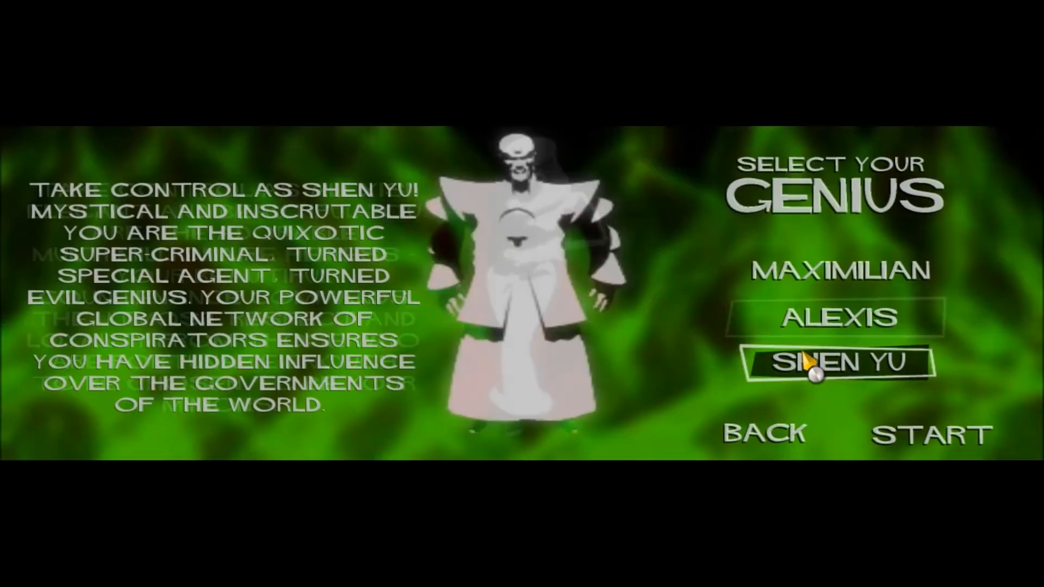